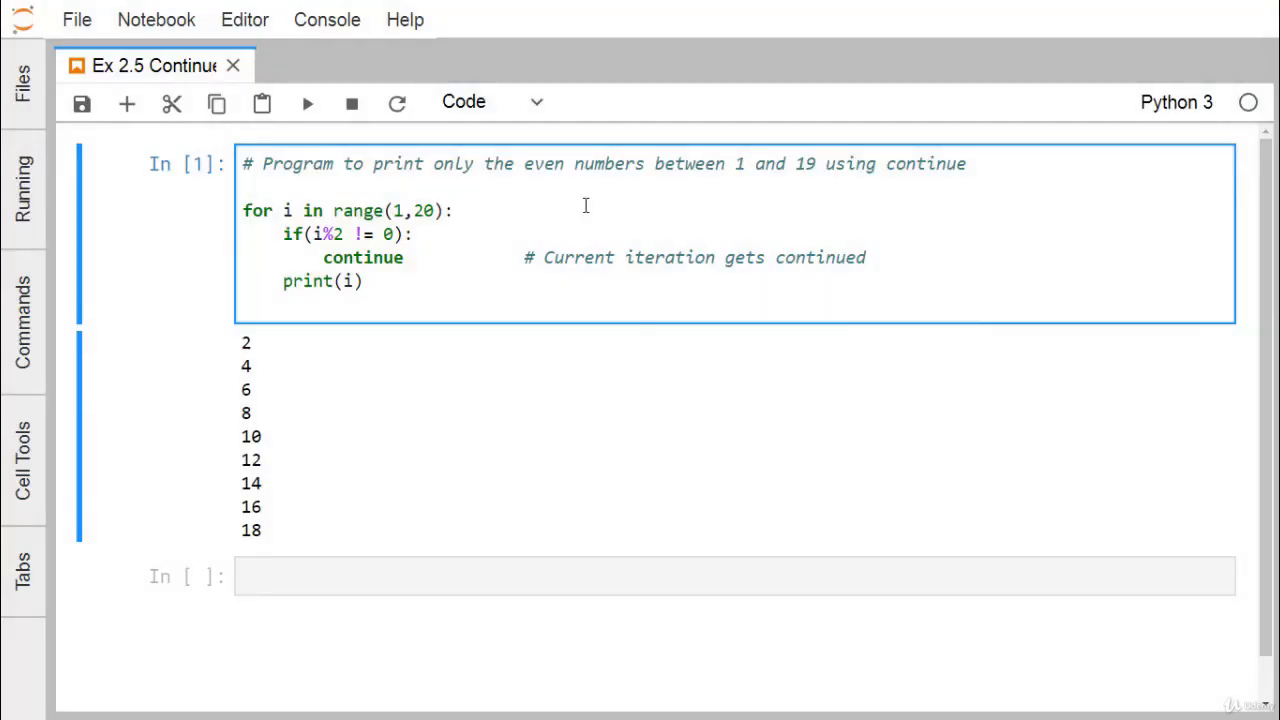
pyautogui.moveTo(376, 204)
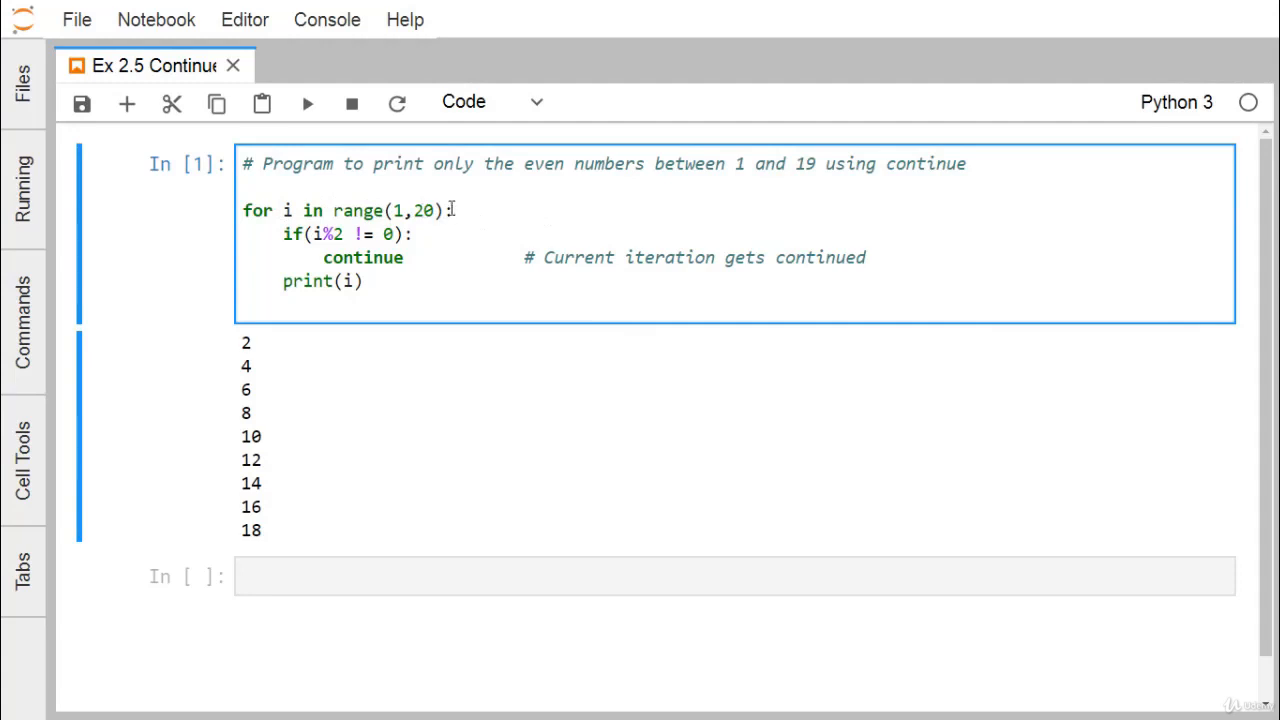
# Edit the loop's range upper bound from 20 to 10 so it counts 1–10
pyautogui.click(452, 210)
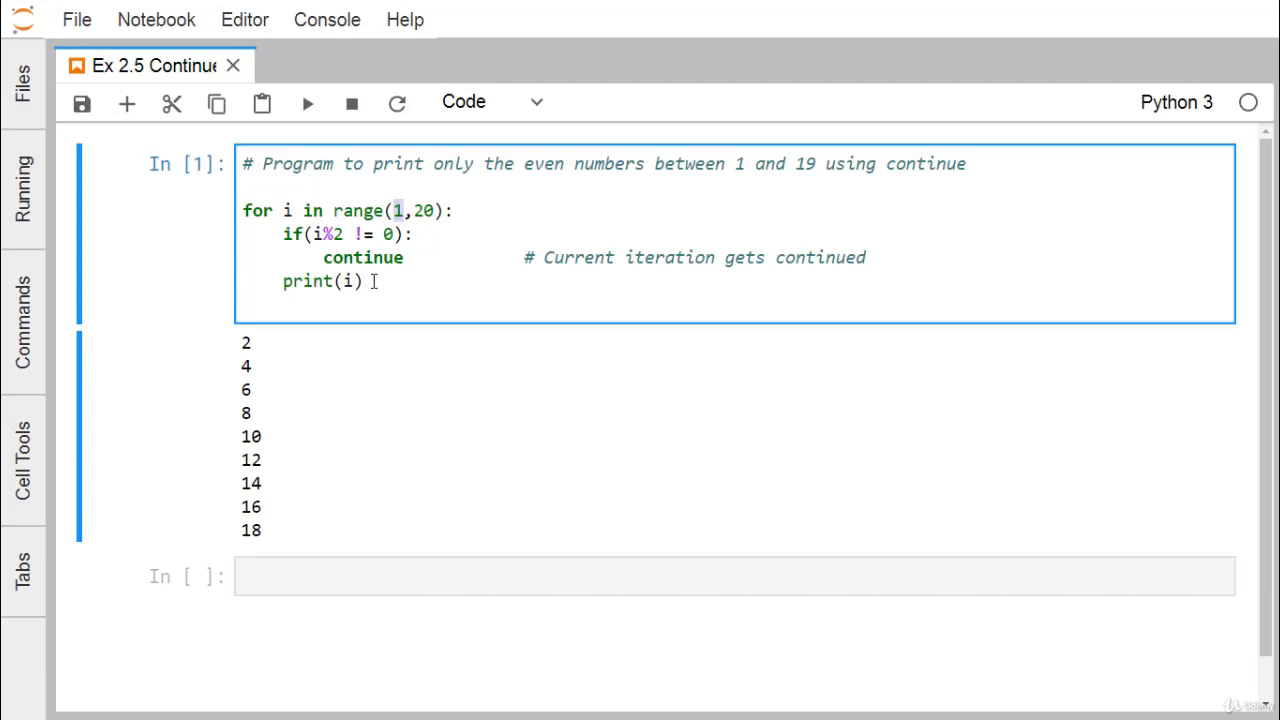
pyautogui.moveTo(308, 104)
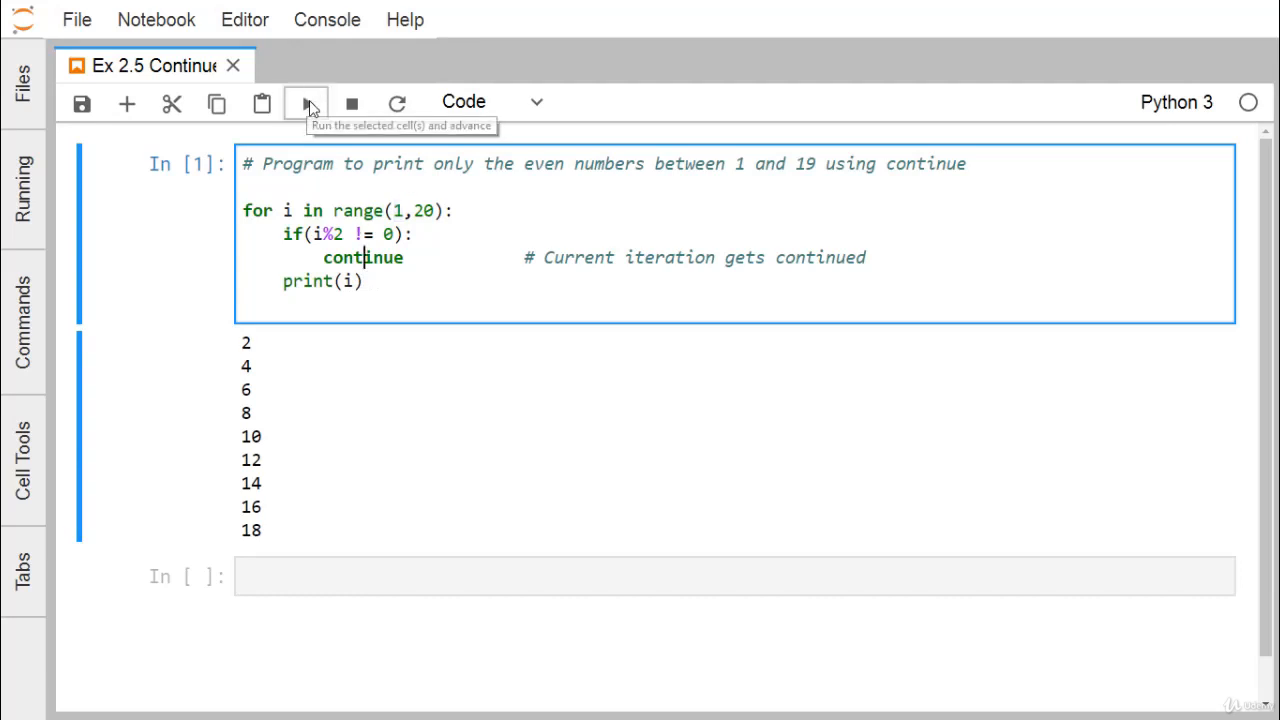
pyautogui.click(306, 104)
pyautogui.write('1')
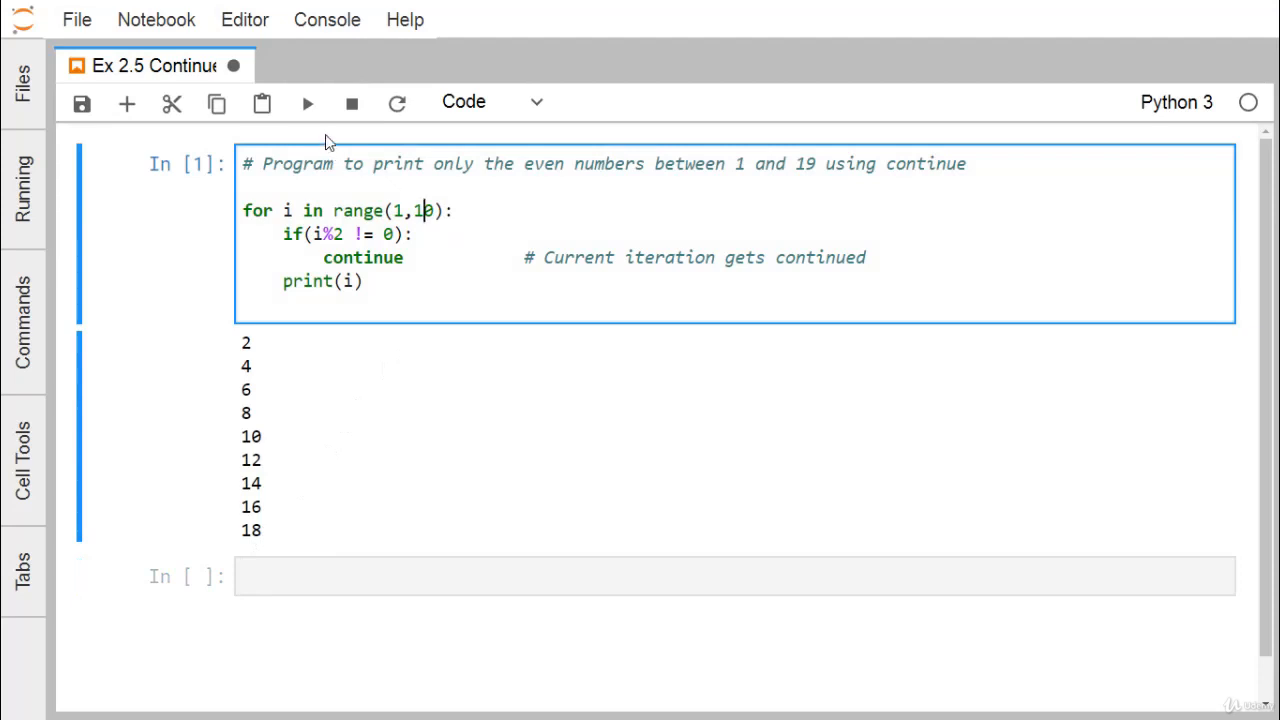
# Rerun the edited cell so it prints only the even numbers 2, 4, 6 and 8
pyautogui.click(308, 102)
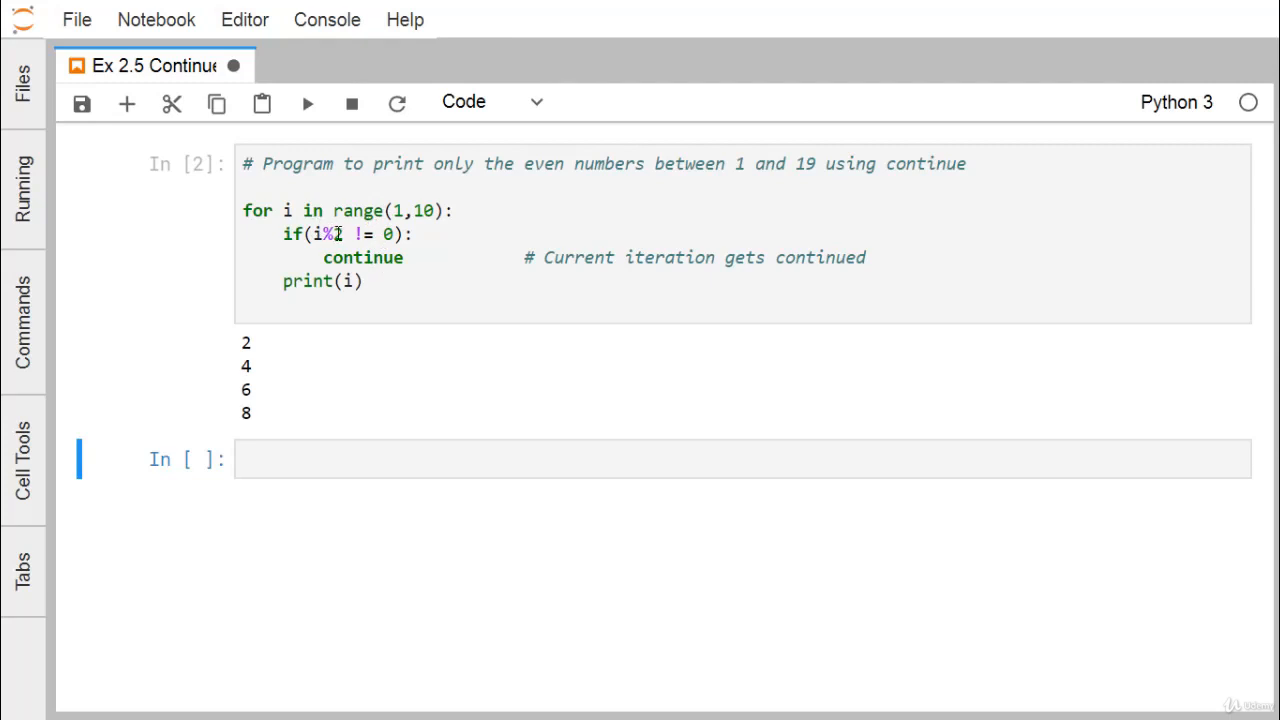
pyautogui.write('2')
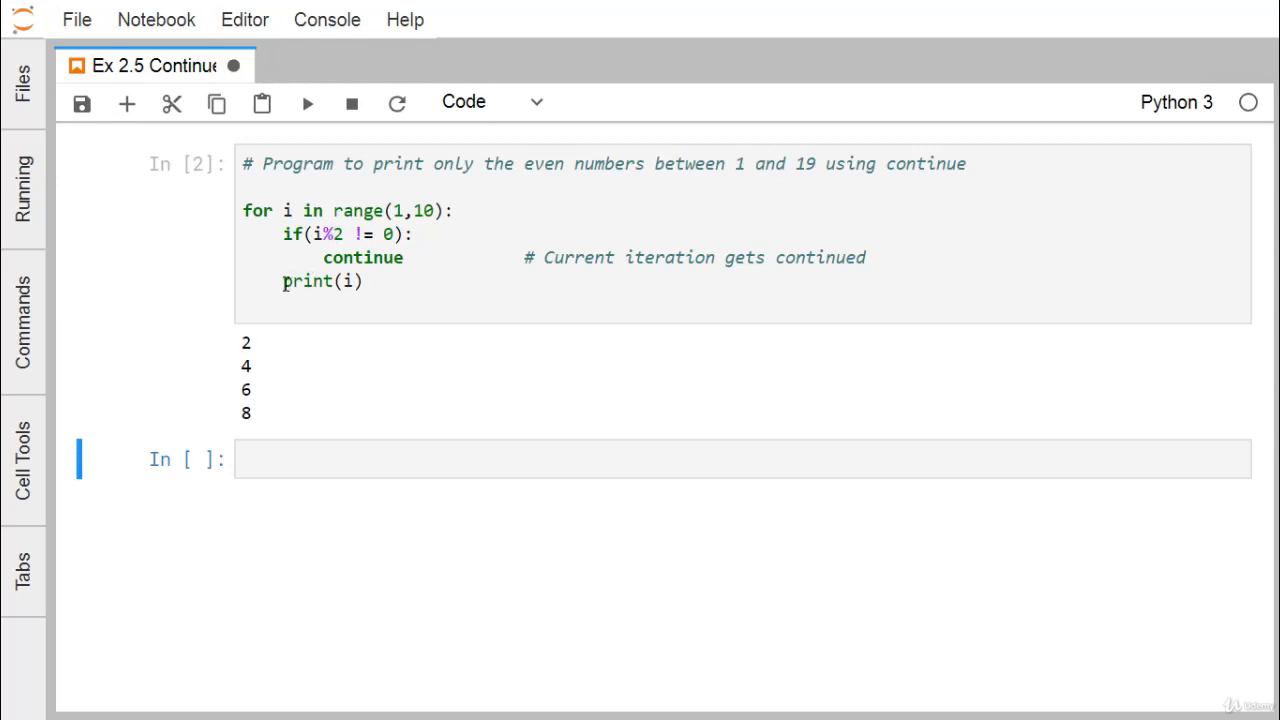